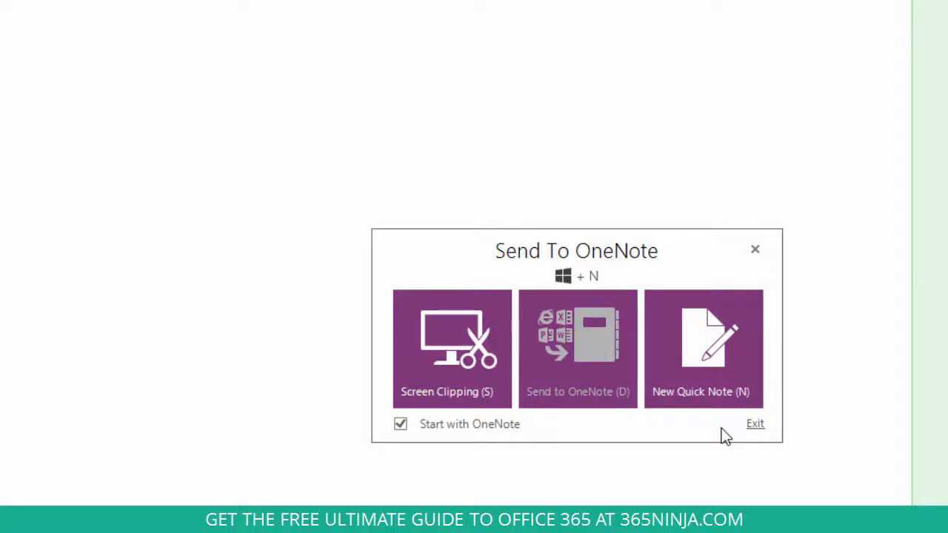
mouse_move(489, 433)
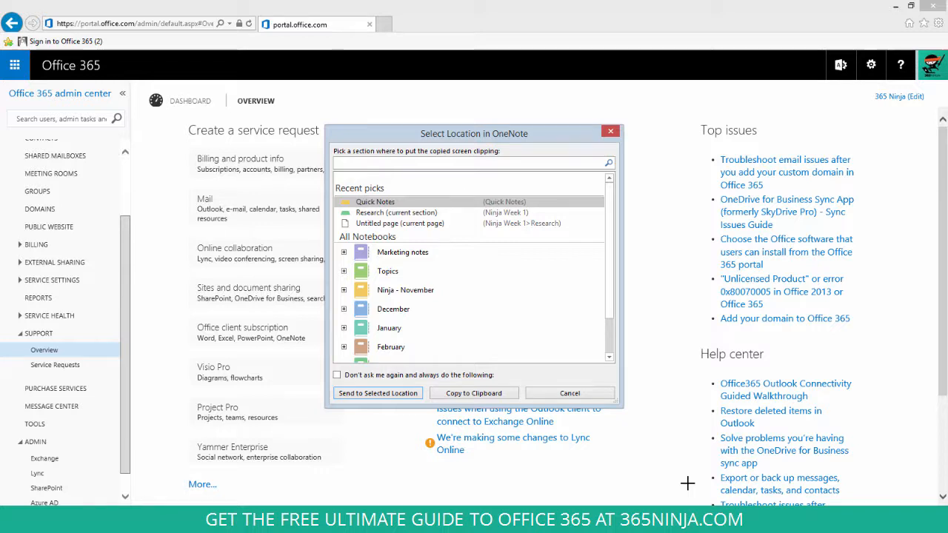
mouse_move(426, 215)
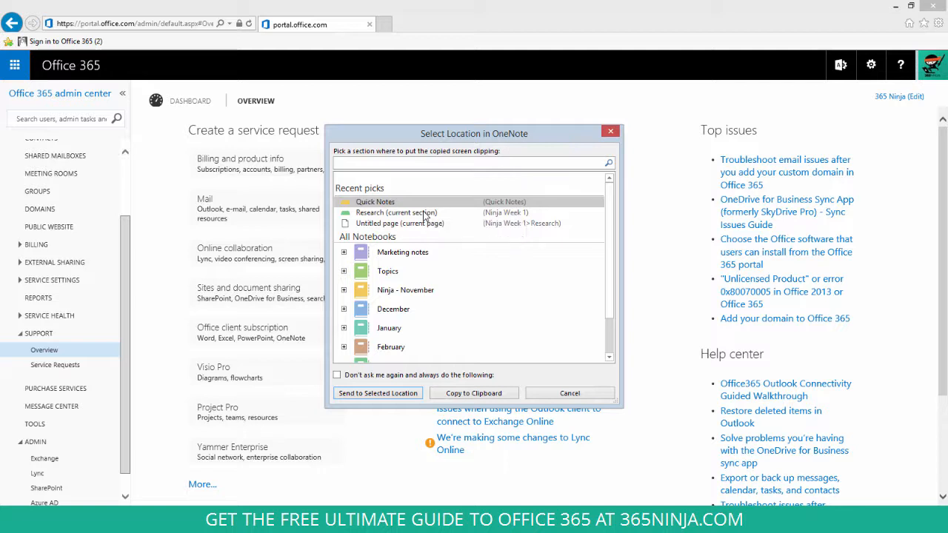
Step: Send the admin center clipping to the Research section of the Ninja Week 1 notebook
click(397, 213)
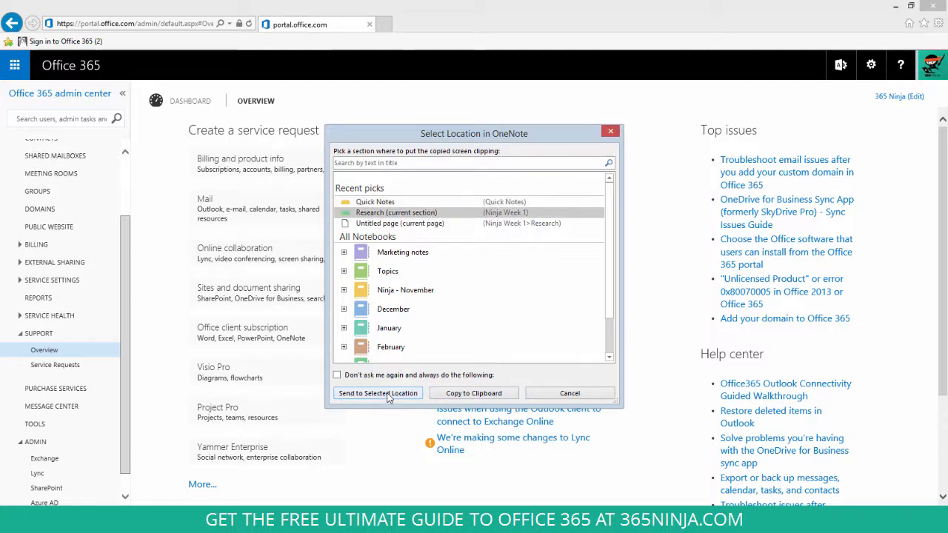
click(569, 394)
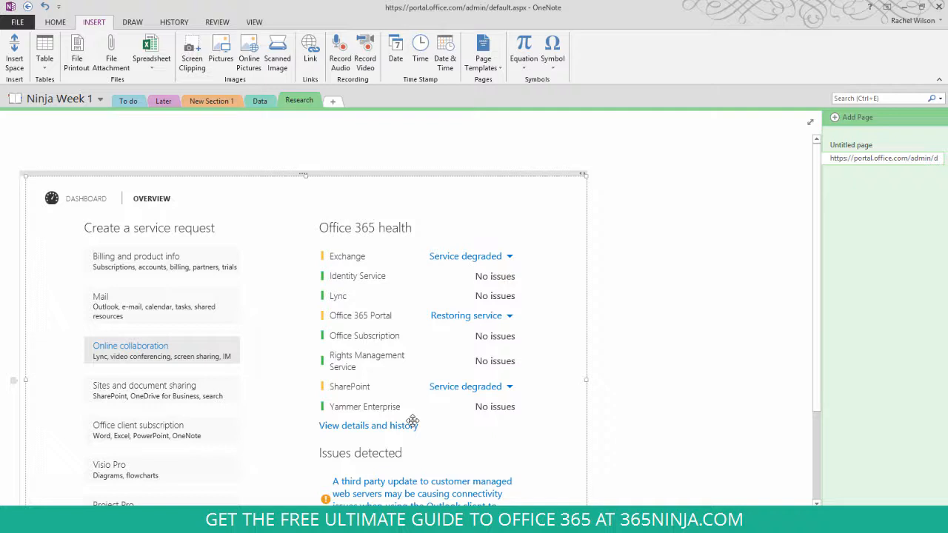
Step: Scroll the new Research page to review the clipping, its source URLs and capture timestamp
scroll(down, 3)
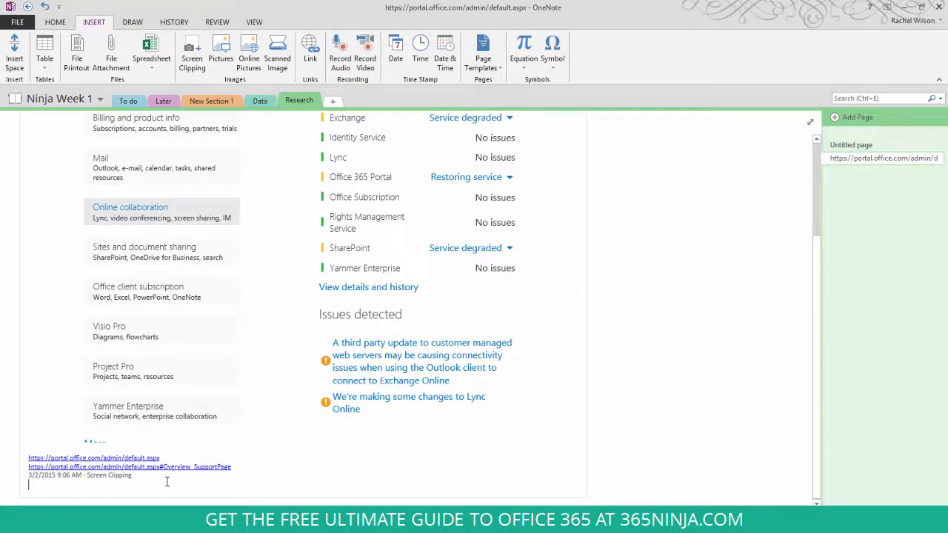
scroll(up, 3)
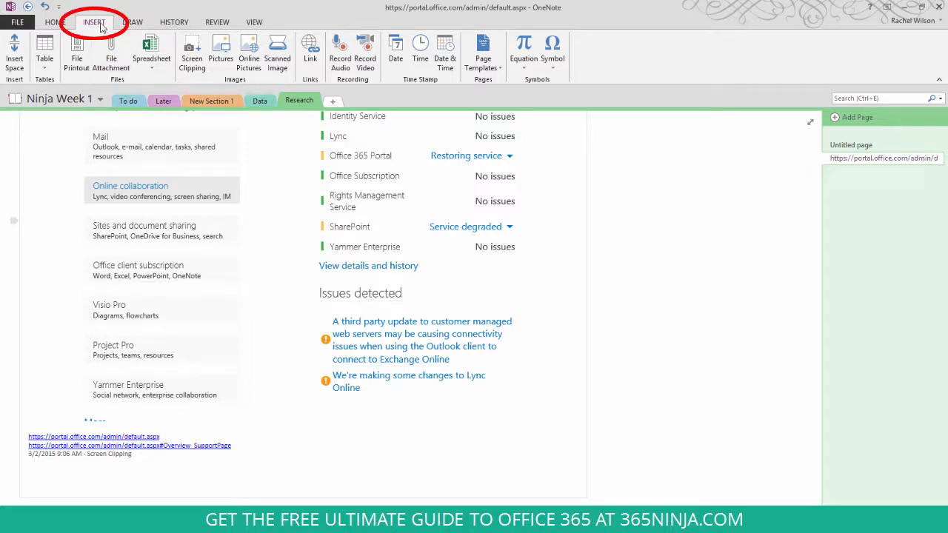
mouse_move(192, 52)
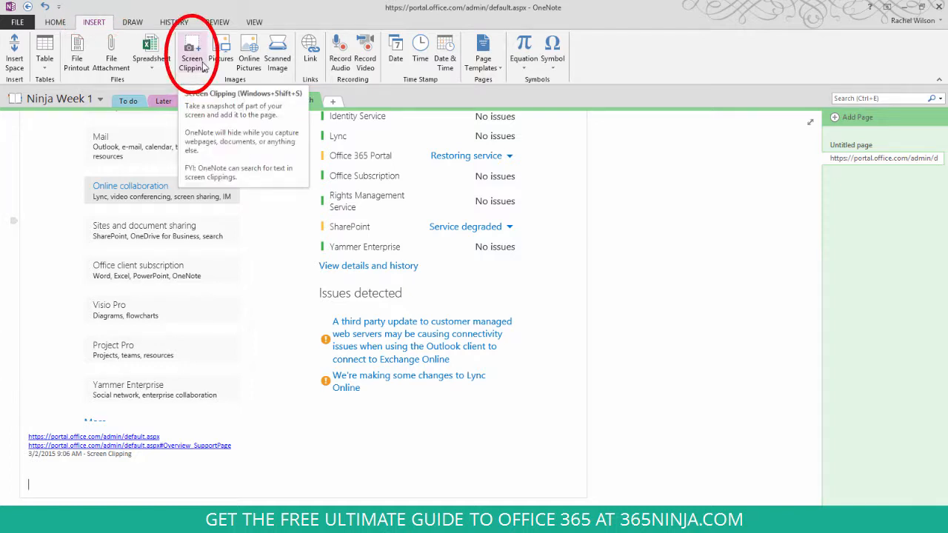